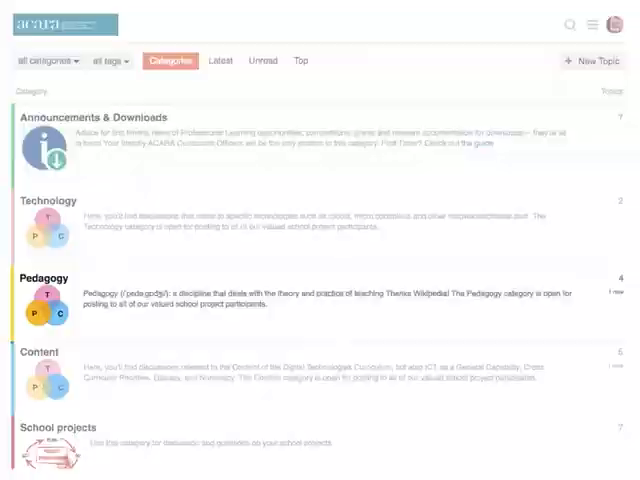
Open the Pedagogy category to list its five topics, including Project Based Learning.
click(44, 278)
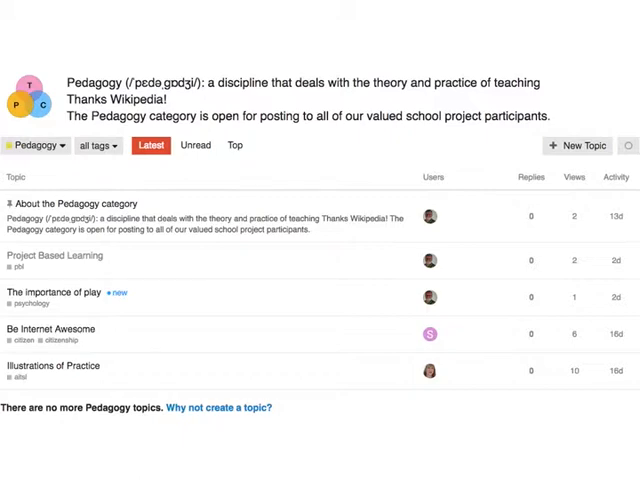
Show the Latest topics across all categories, with the First Timers guide pinned first.
click(54, 292)
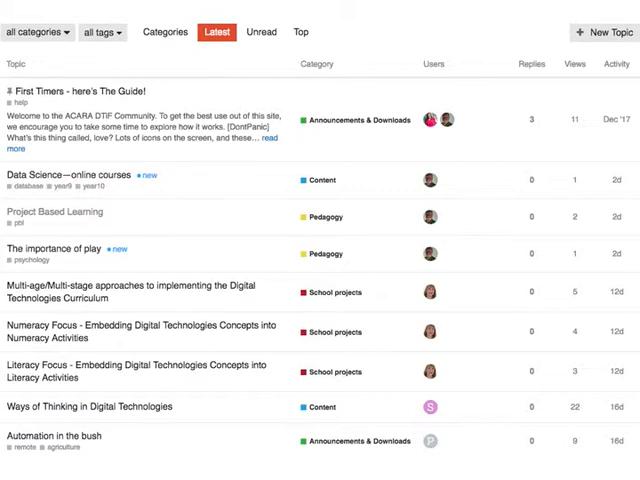
From Categories, filter topics by the multi-age tag to show Multi-age/Multi-stage approaches.
click(253, 38)
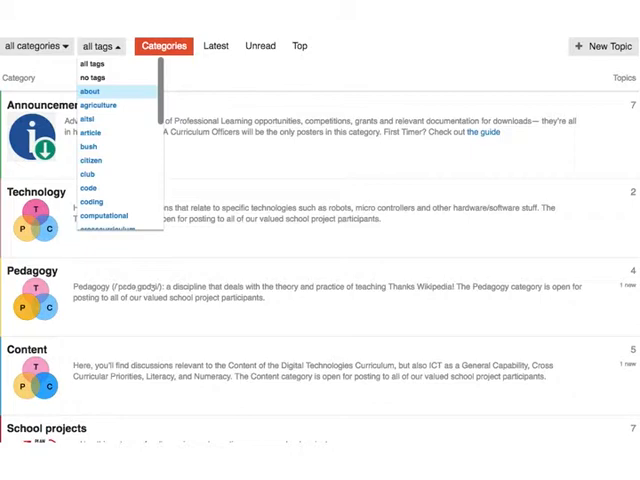
click(97, 135)
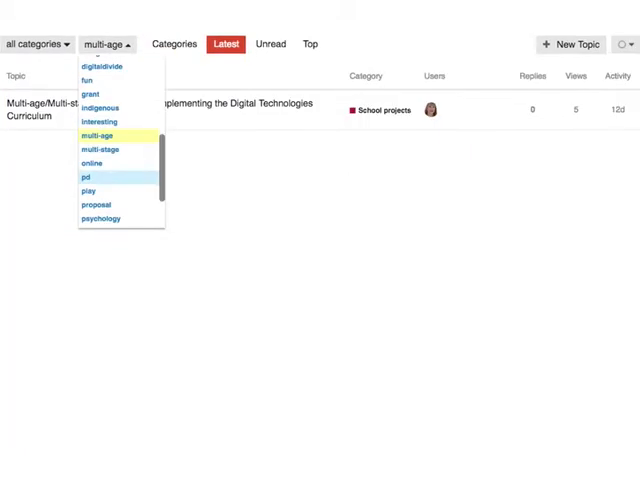